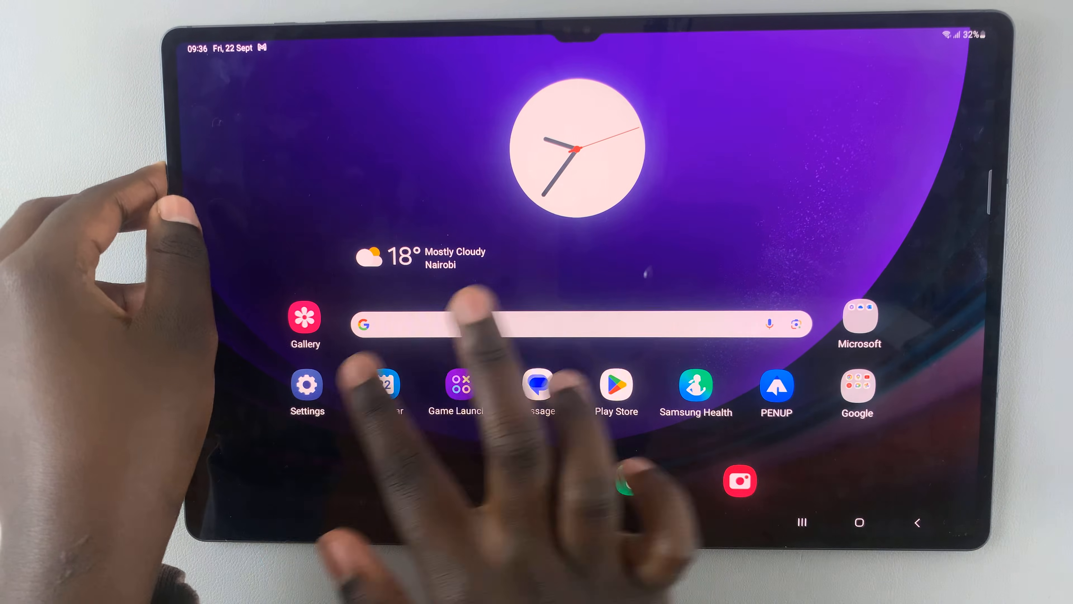
- Launch the Settings app from the home screen
{"action": "left_click", "coordinate": [307, 383]}
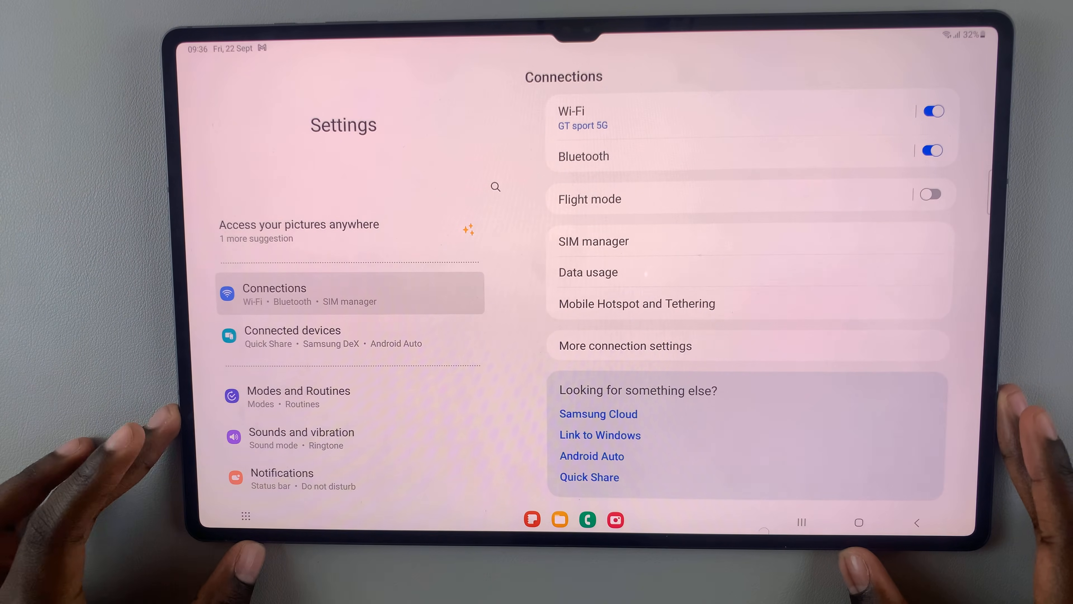
- Navigate to Advanced features and then into the S Pen settings page
{"action": "scroll", "scroll_direction": "down", "scroll_amount": 3}
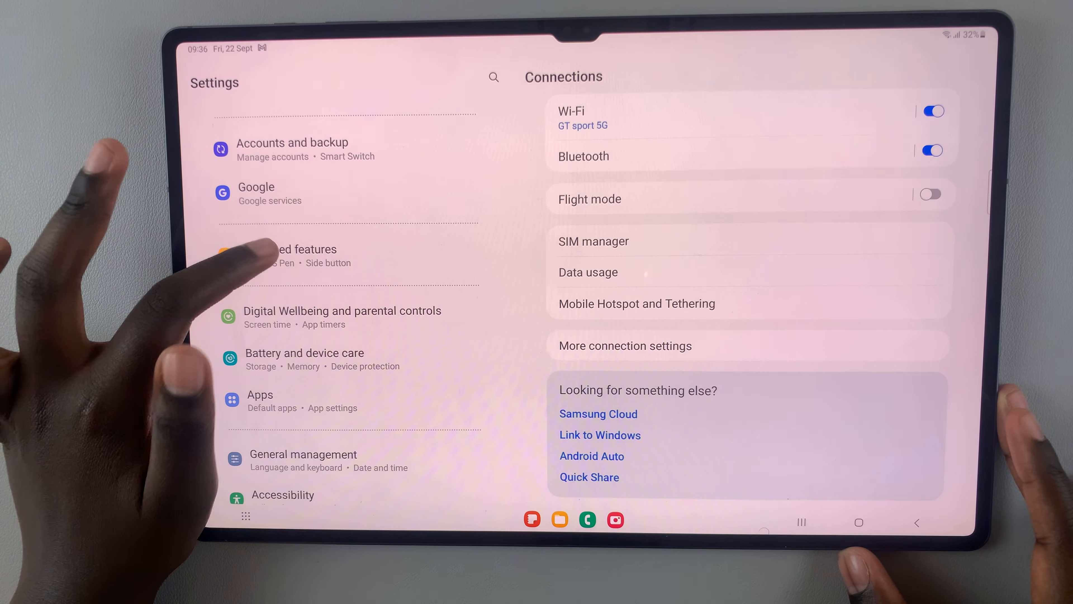
{"action": "left_click", "coordinate": [288, 255]}
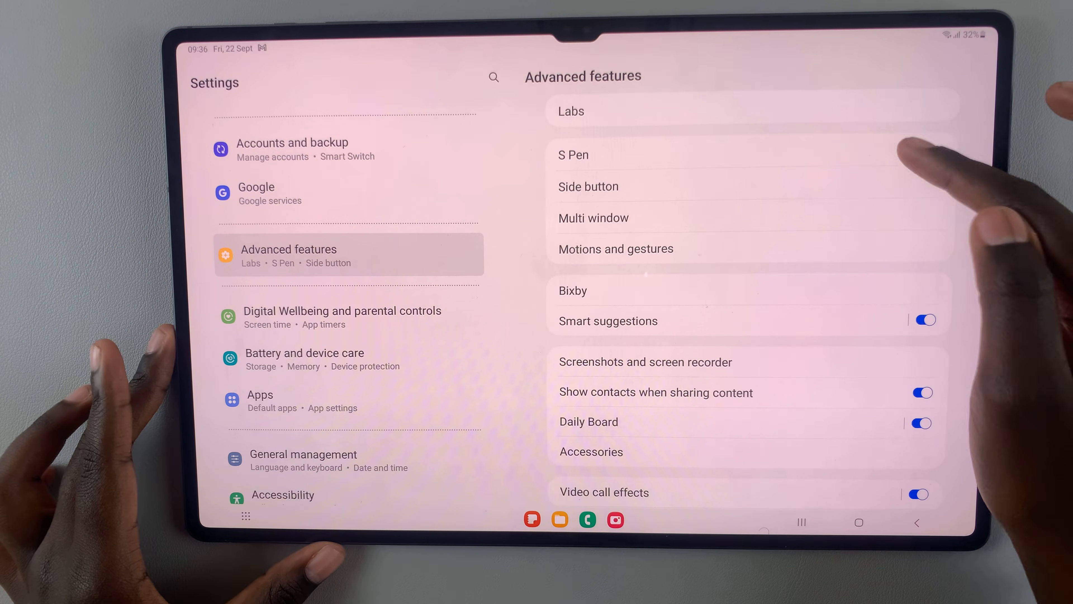
{"action": "left_click", "coordinate": [573, 154]}
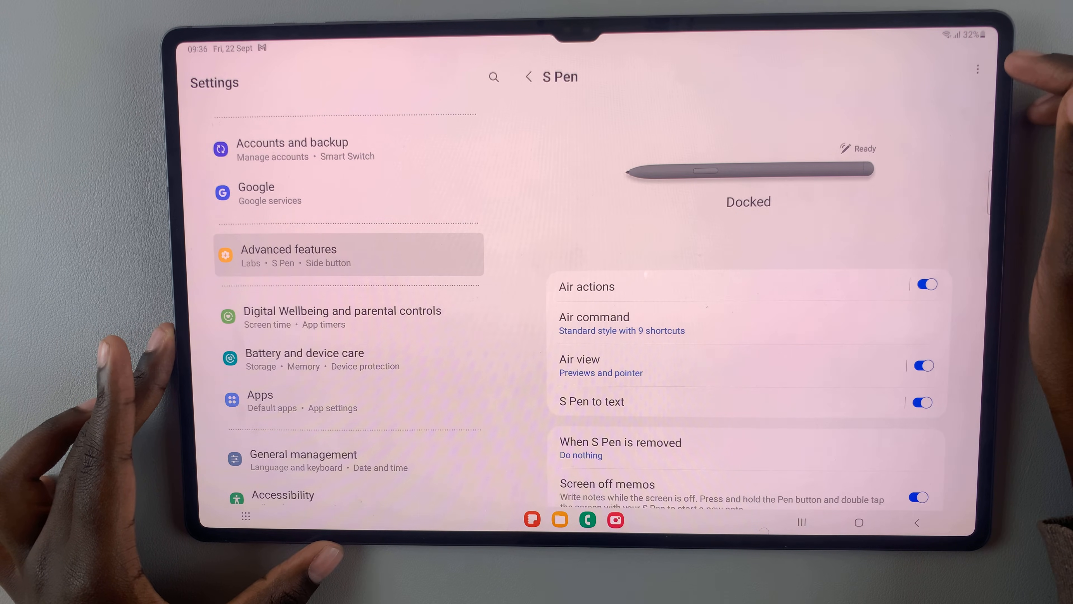
- Enter the Air actions settings from the S Pen page
{"action": "left_click", "coordinate": [978, 69]}
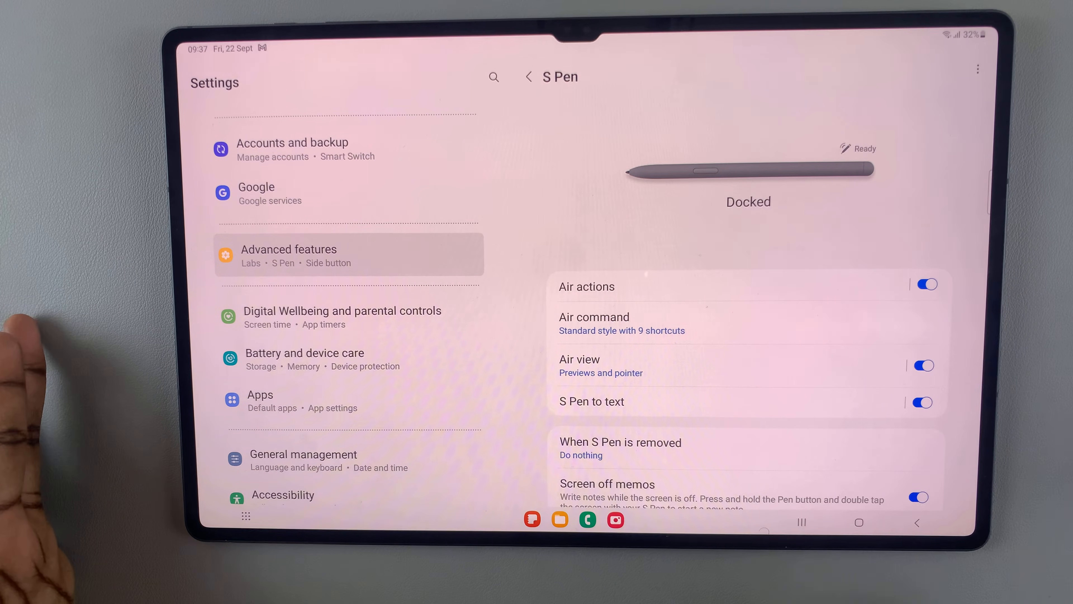
{"action": "left_click", "coordinate": [586, 286]}
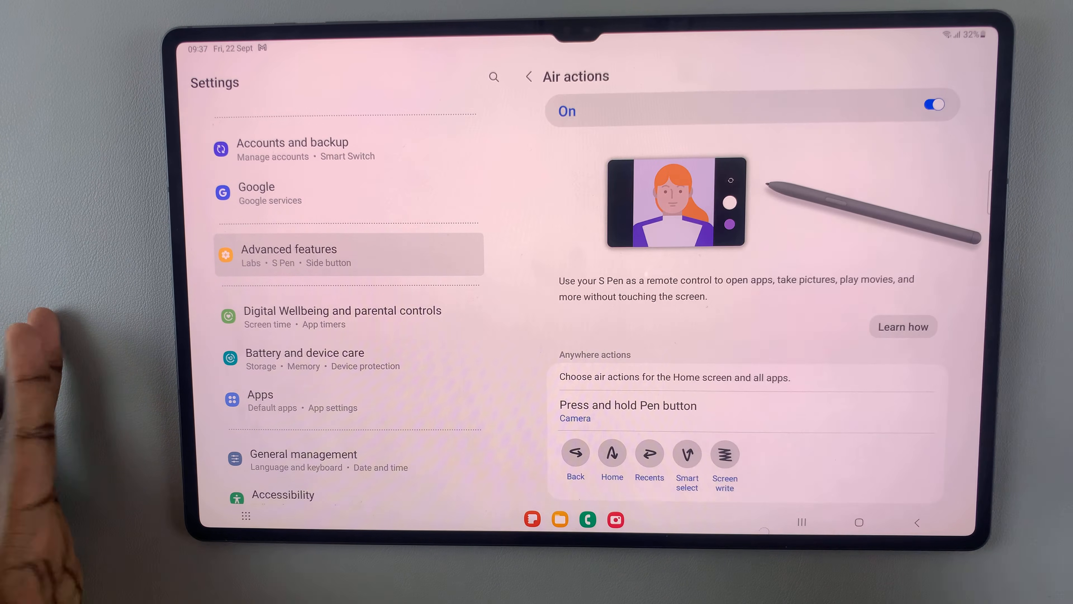